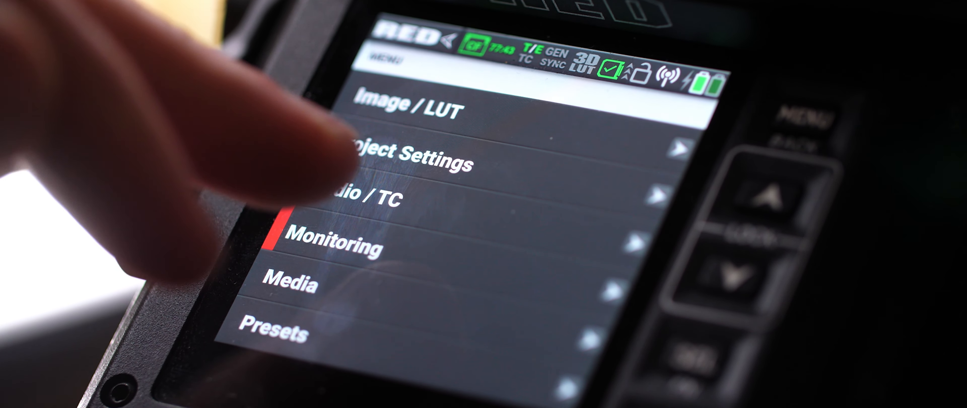
- Navigate to Monitoring > SDI, showing resolution 2K DCI at 23.98 Hz
left_click(333, 245)
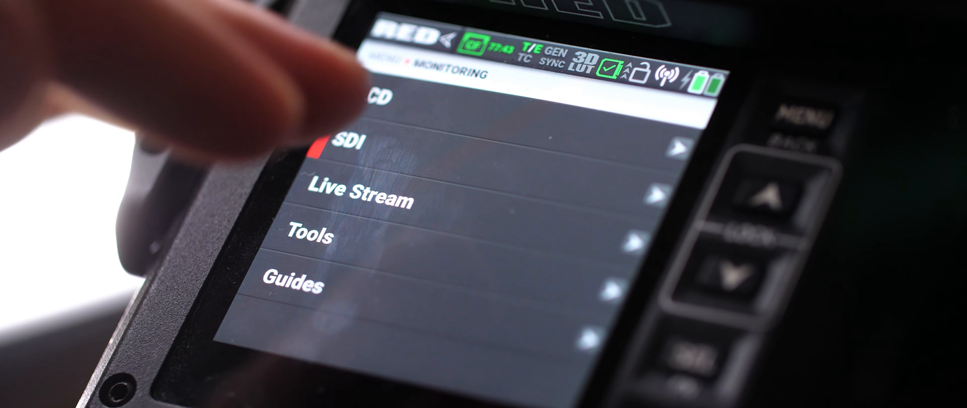
left_click(346, 146)
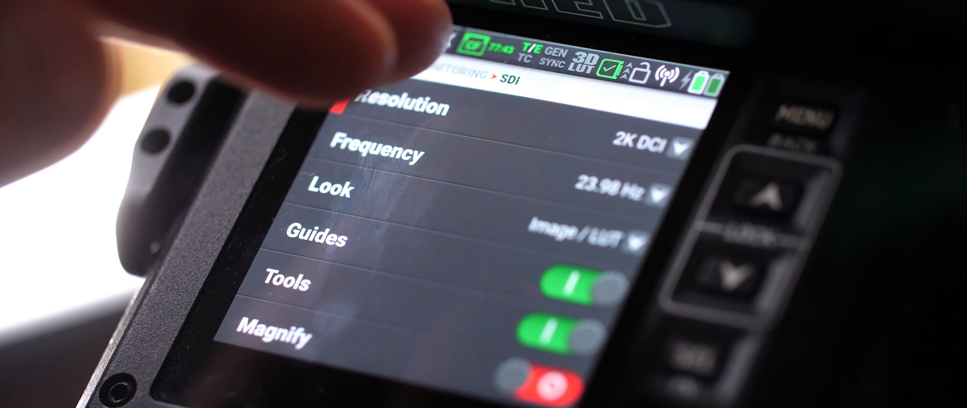